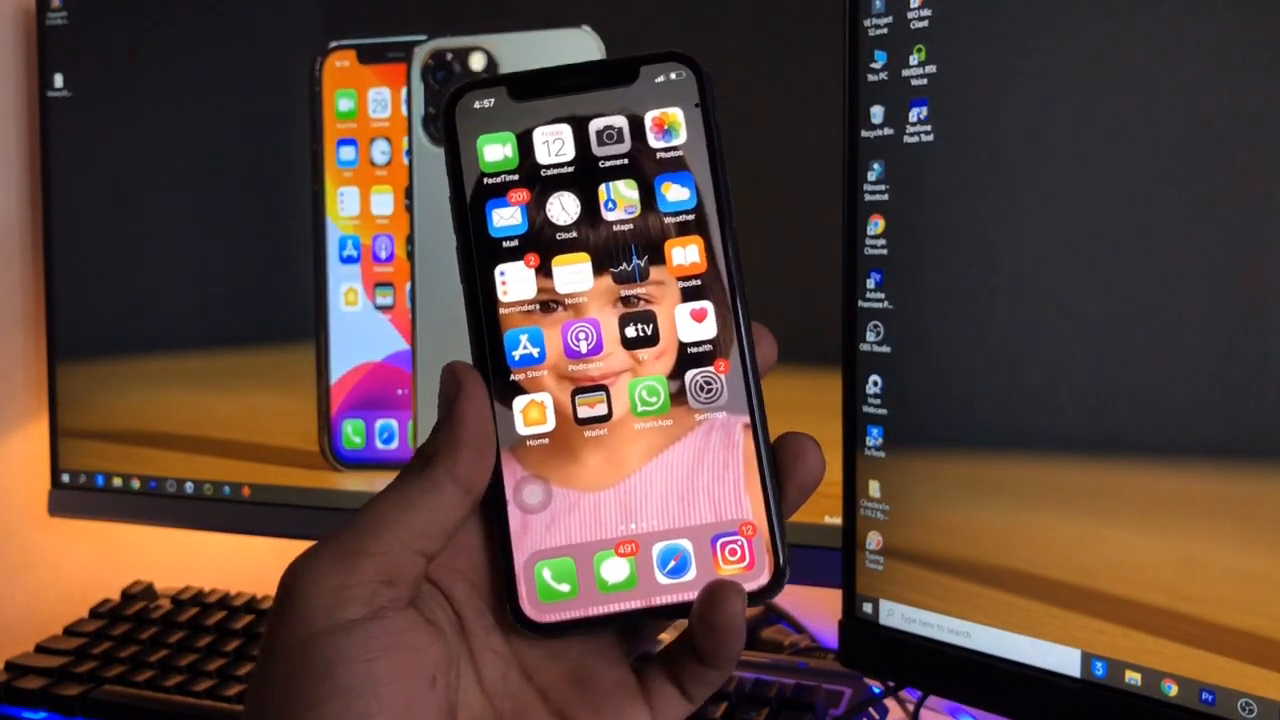
Show the Easy Flash firmware list for the iPhone X with the imported iOS 15.1 chosen
scroll(left, 3)
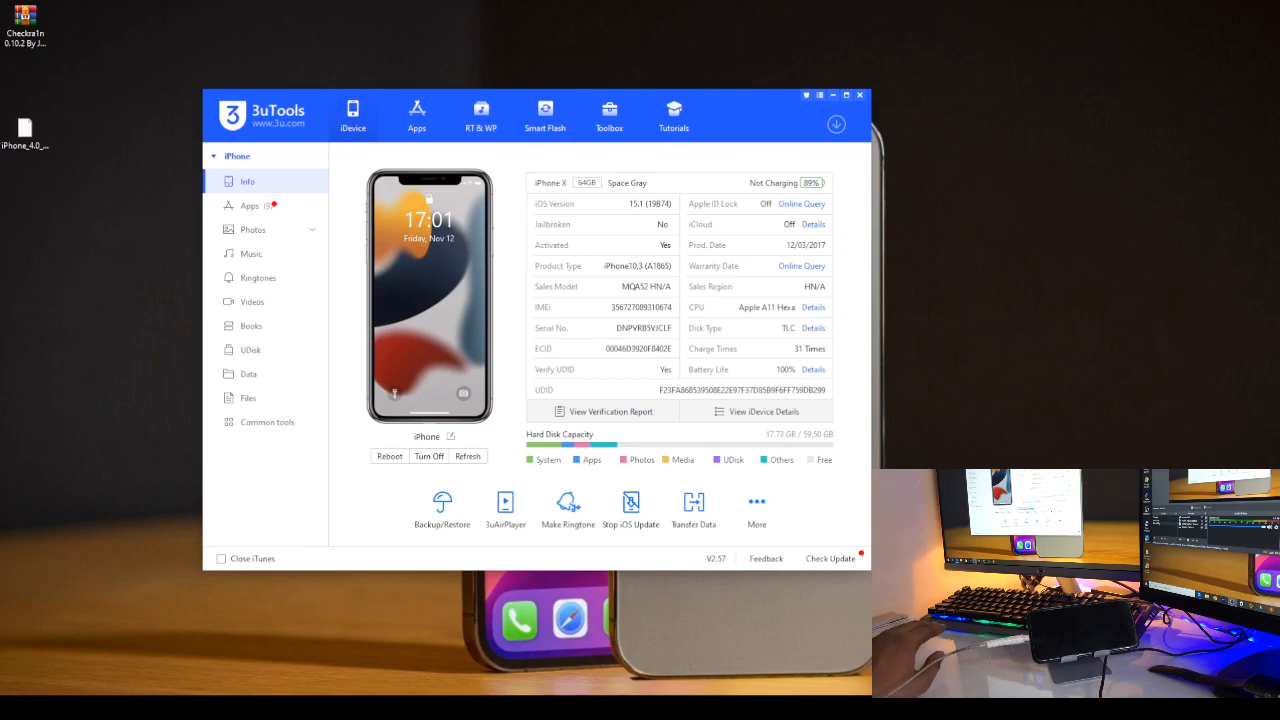
mouse_move(718, 456)
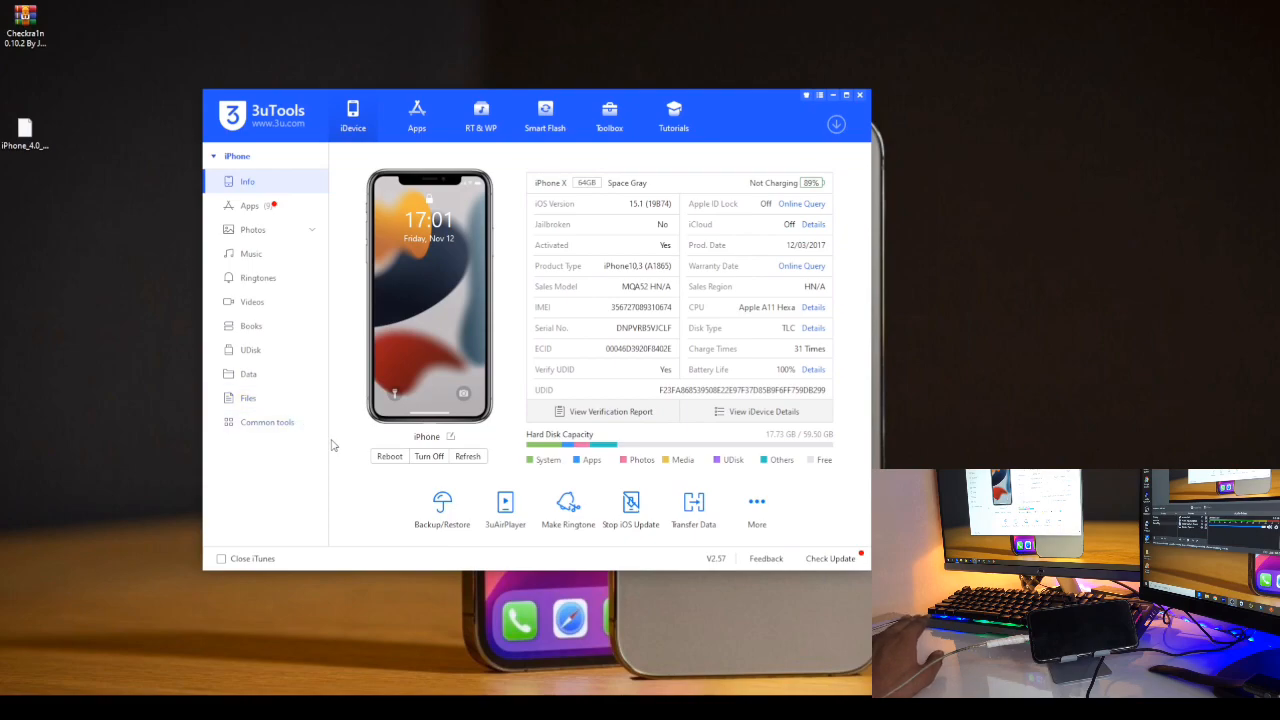
mouse_move(334, 430)
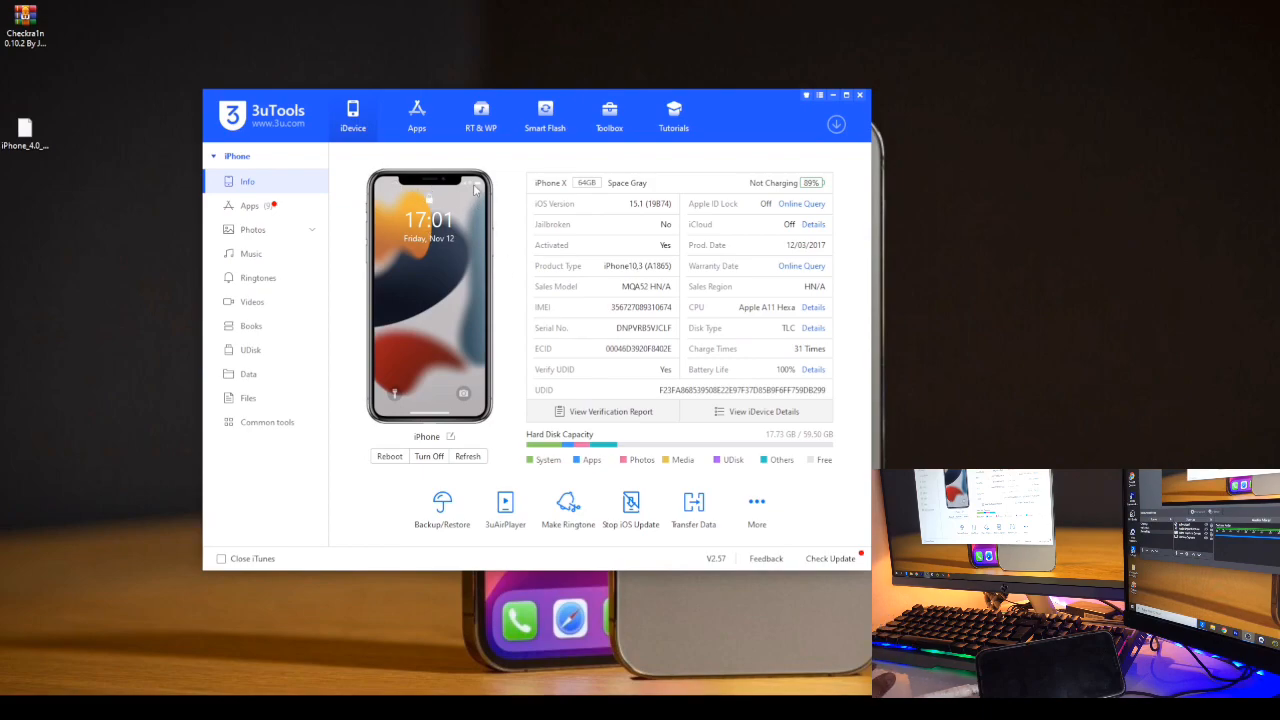
mouse_move(484, 156)
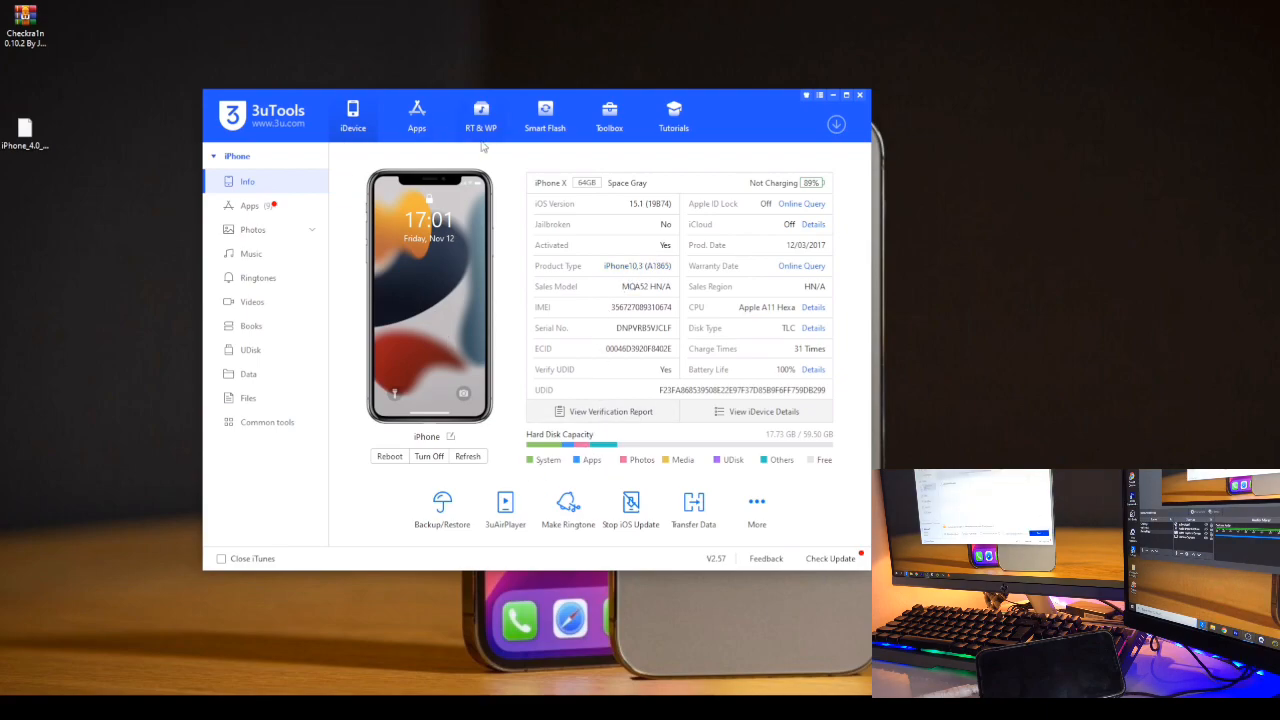
click(544, 112)
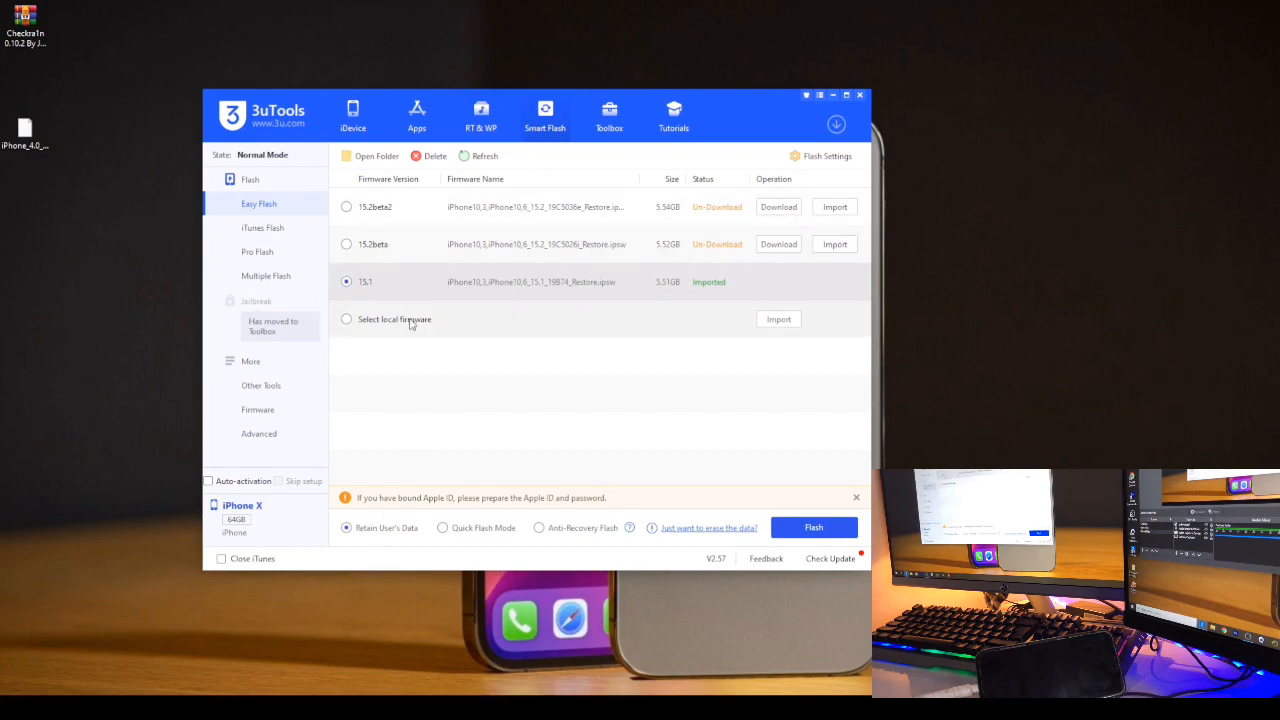
mouse_move(436, 244)
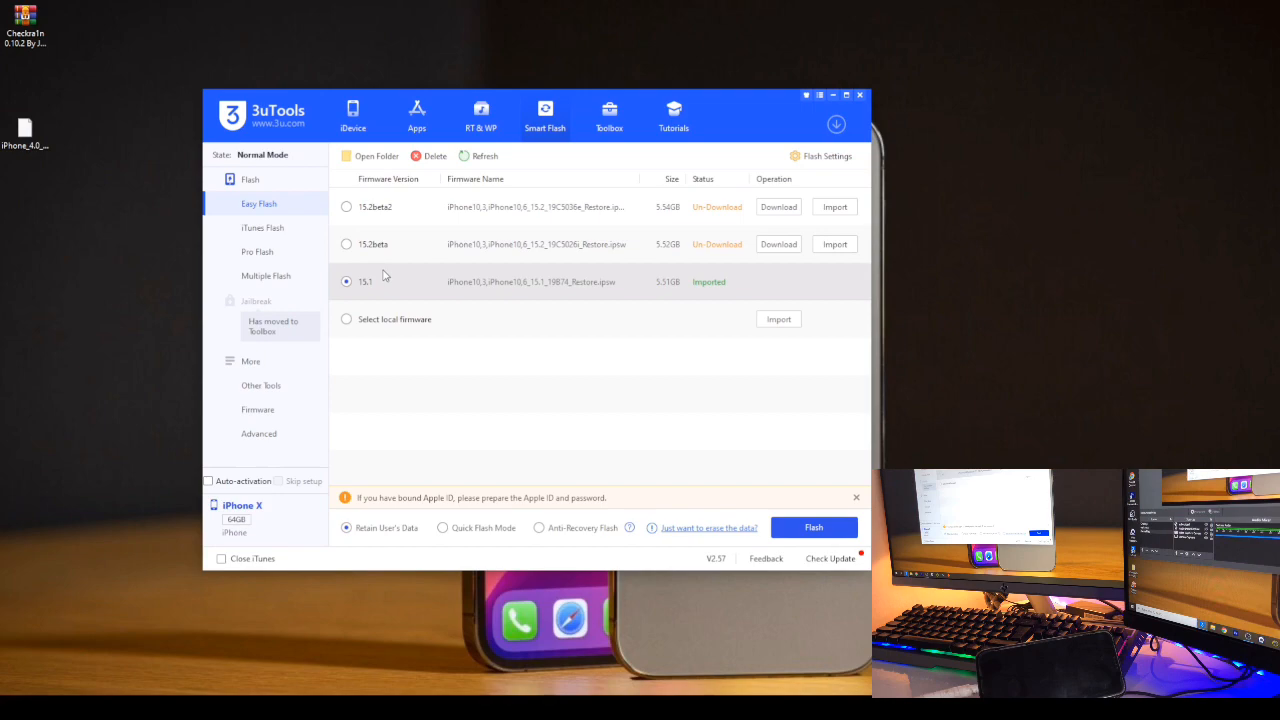
mouse_move(406, 300)
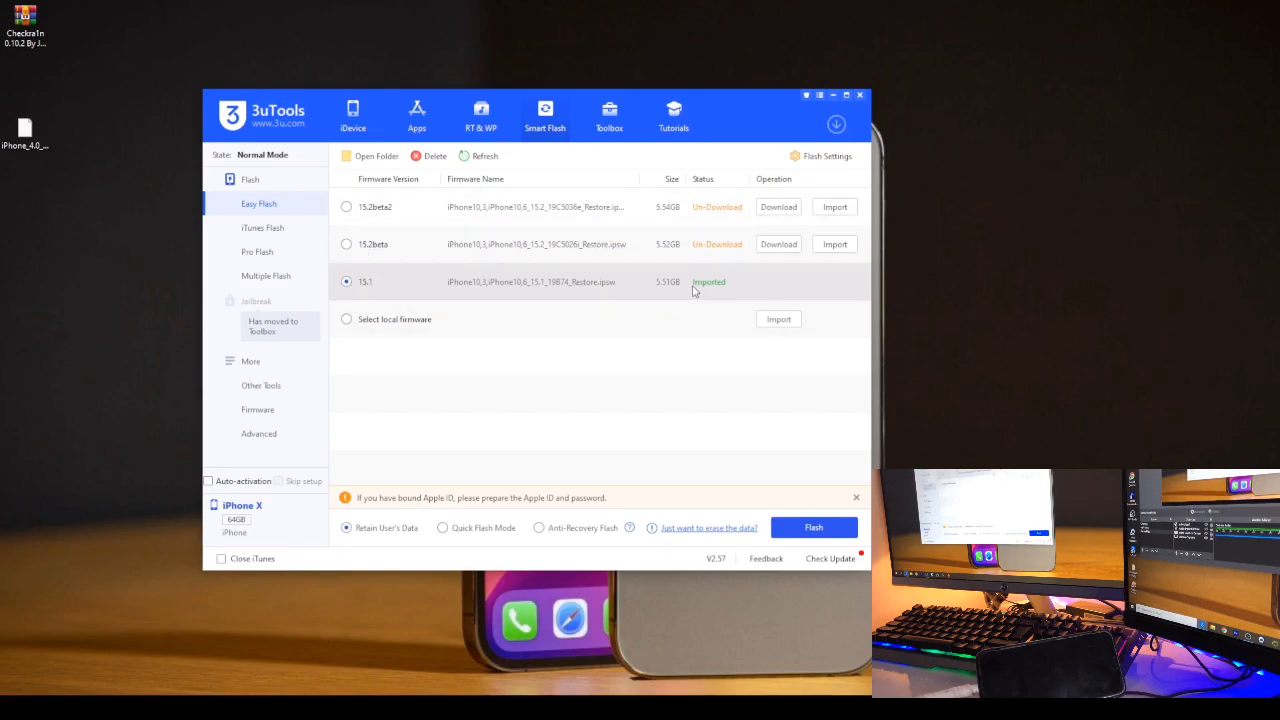
mouse_move(716, 292)
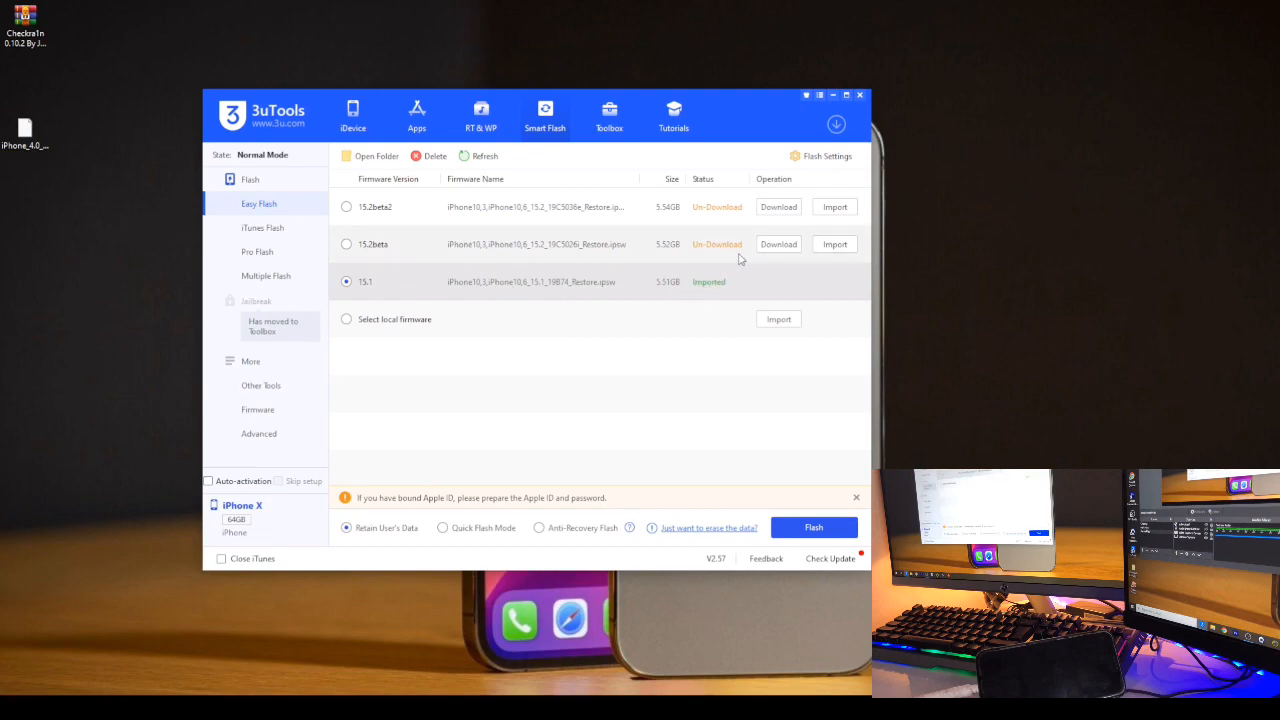
mouse_move(780, 244)
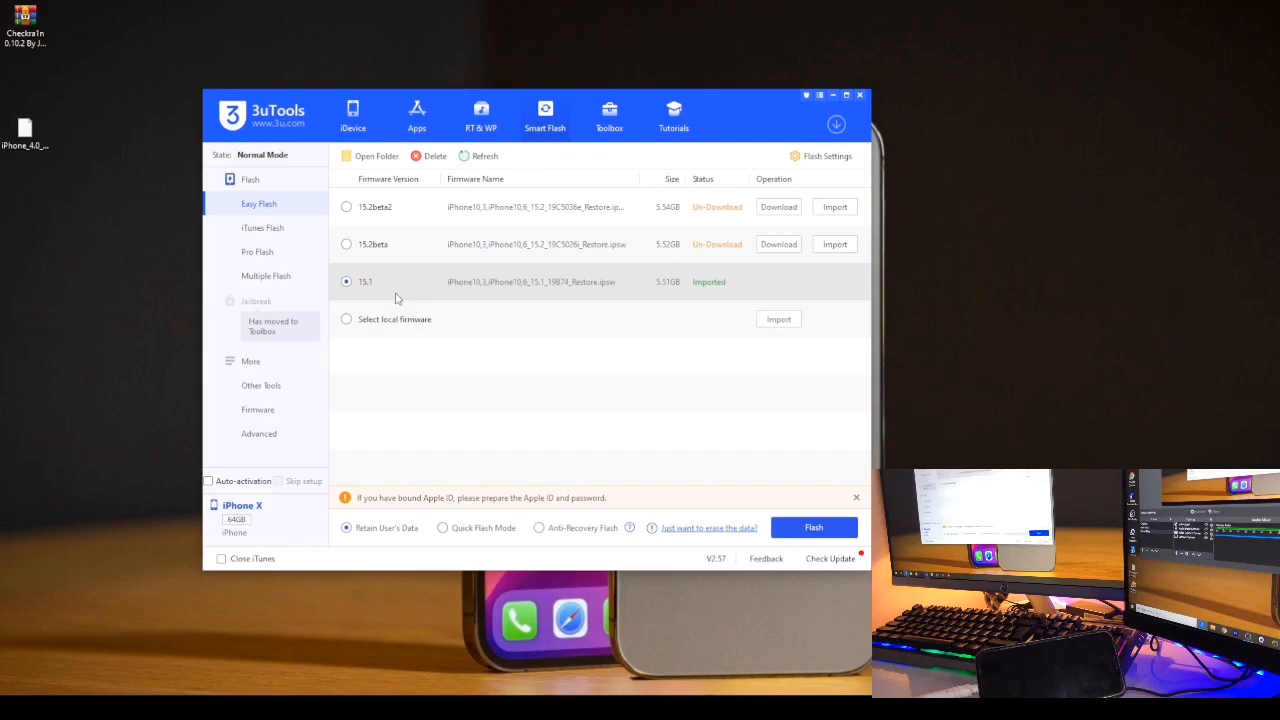
mouse_move(792, 304)
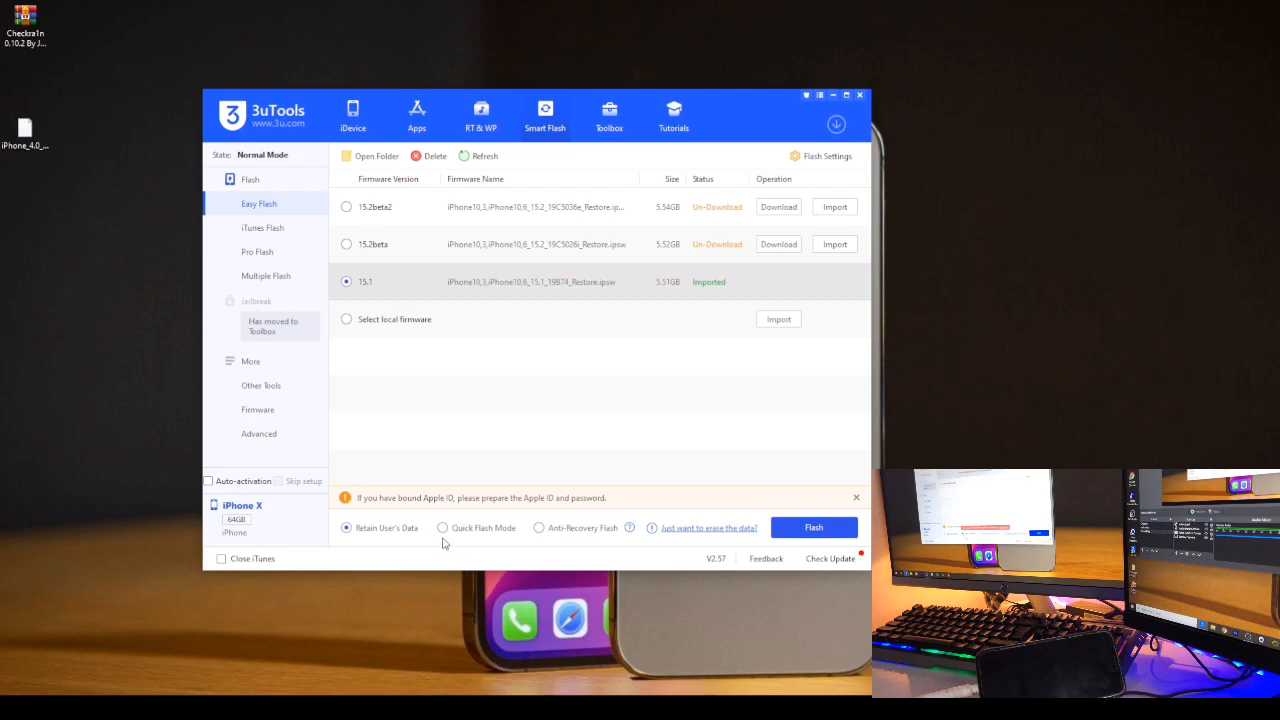
Choose Retain User's Data over Quick Flash Mode, start the flash and confirm the iPhone X / iOS 15.1 reminder
click(444, 528)
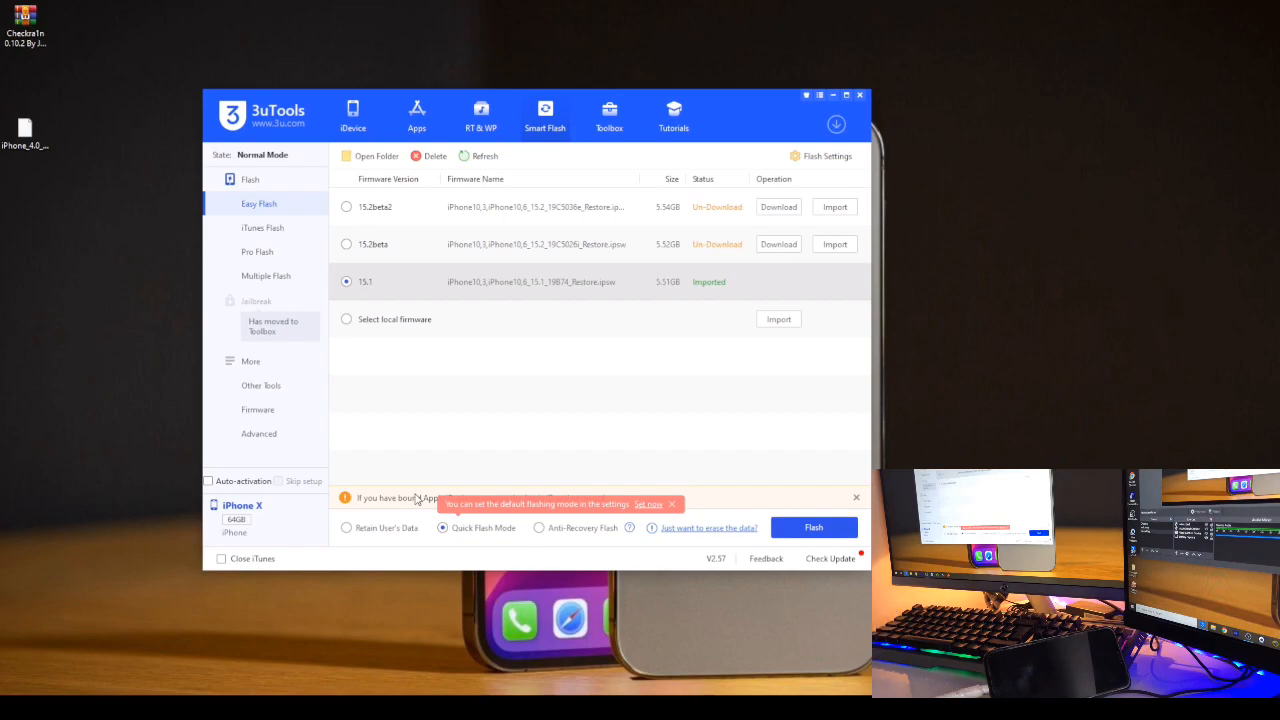
click(348, 528)
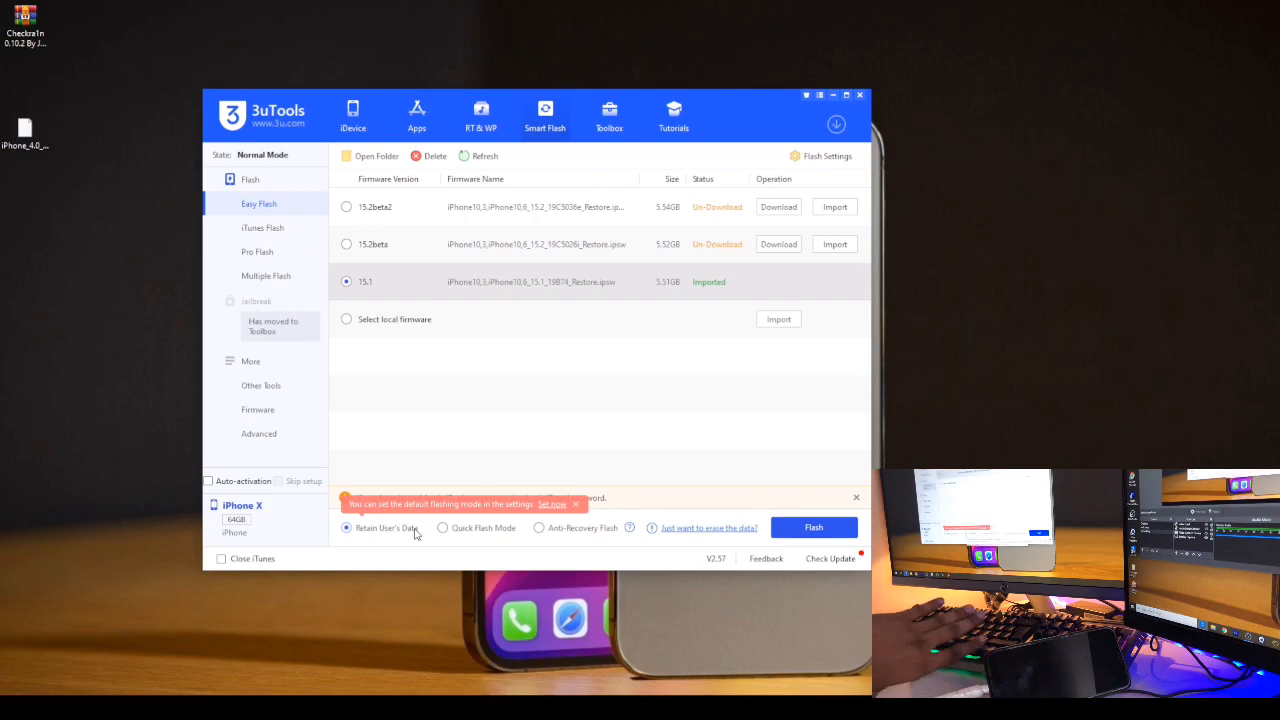
mouse_move(444, 528)
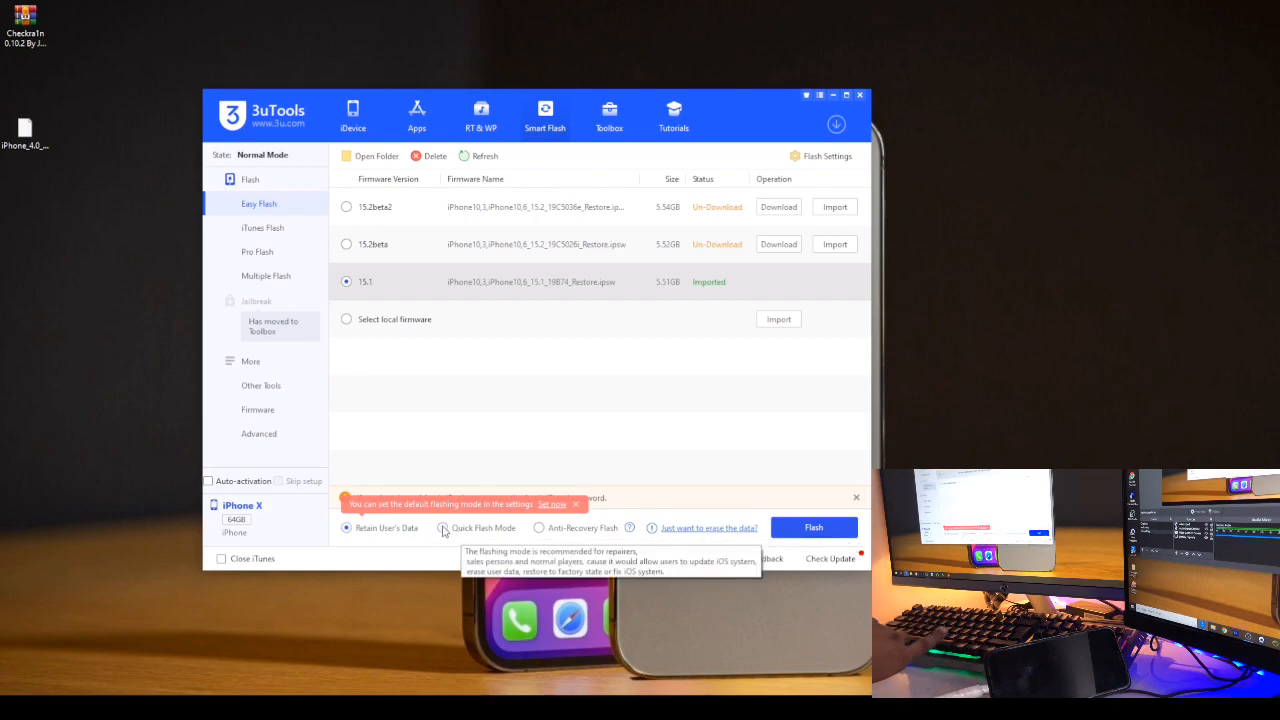
click(444, 528)
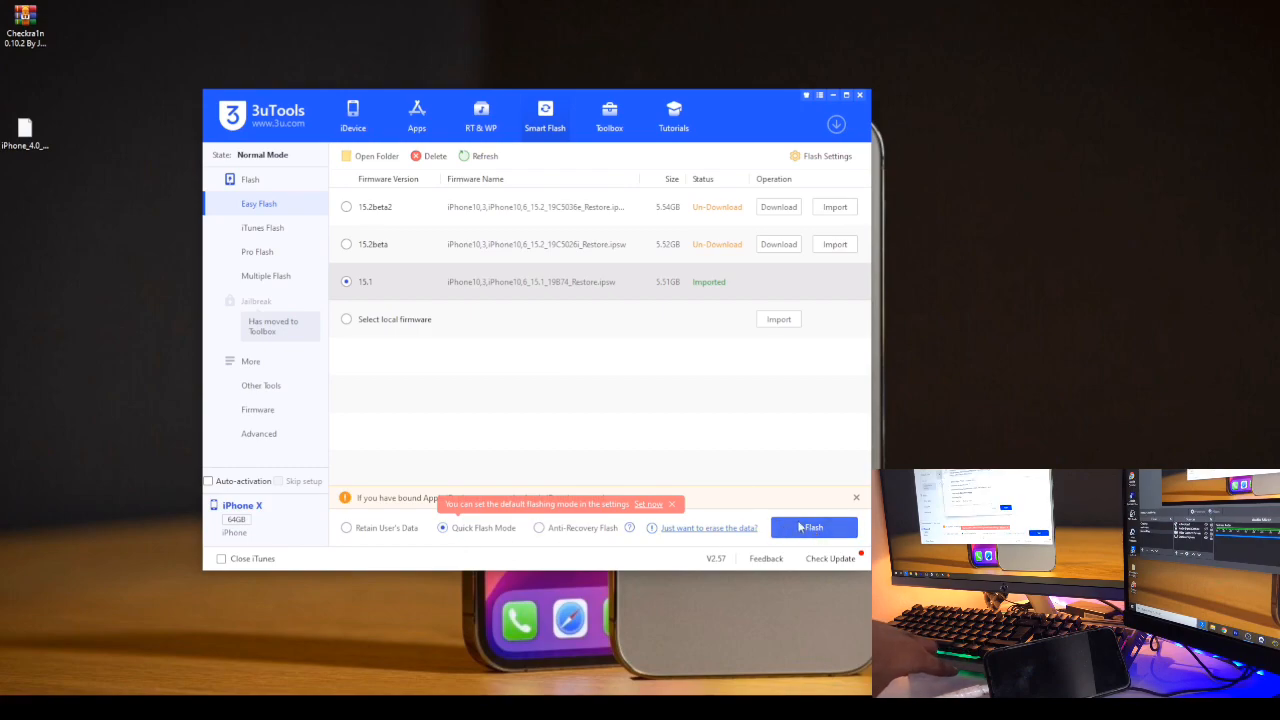
click(812, 528)
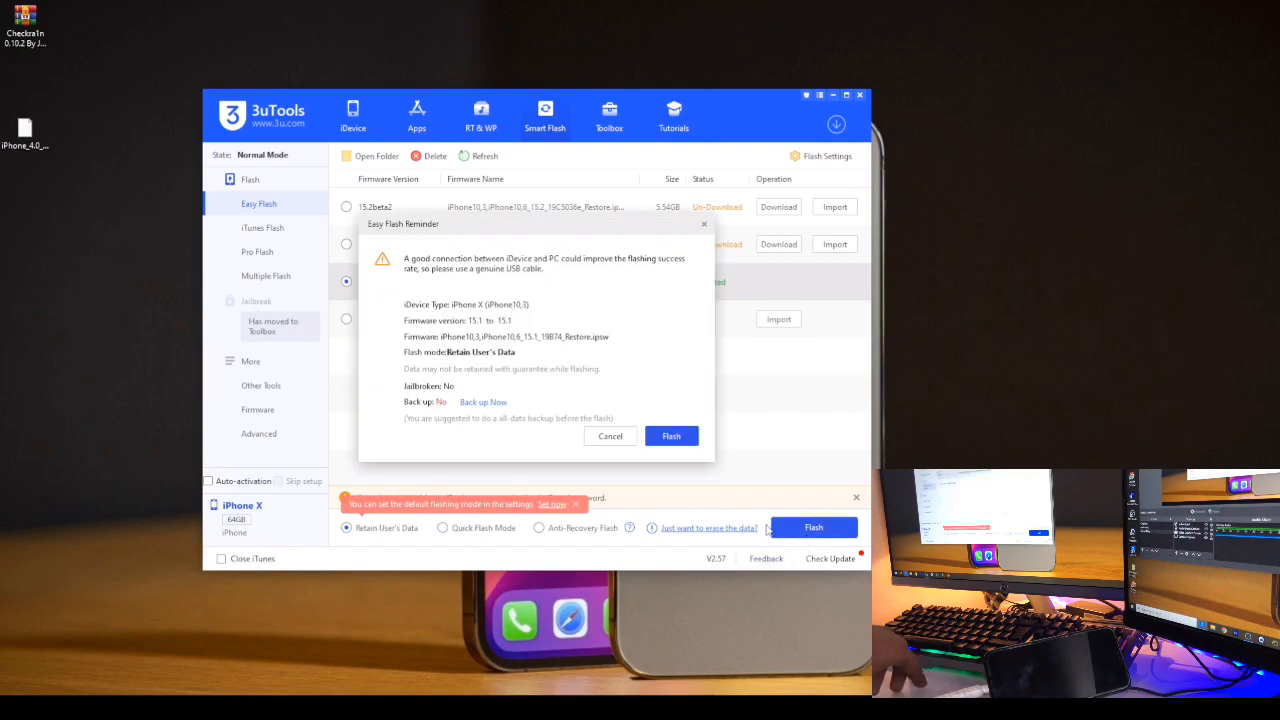
click(608, 436)
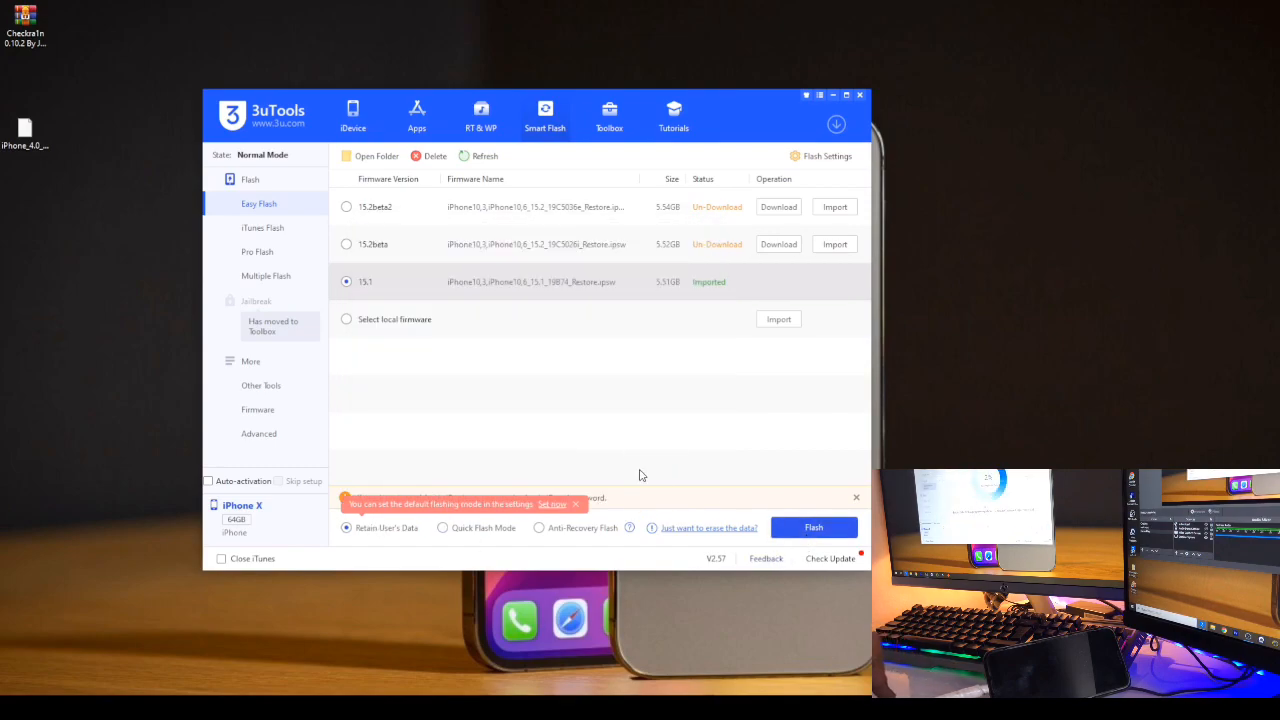
Let the retain-data iOS 15.1 flash run, reaching 10% while entering recovery mode
click(812, 528)
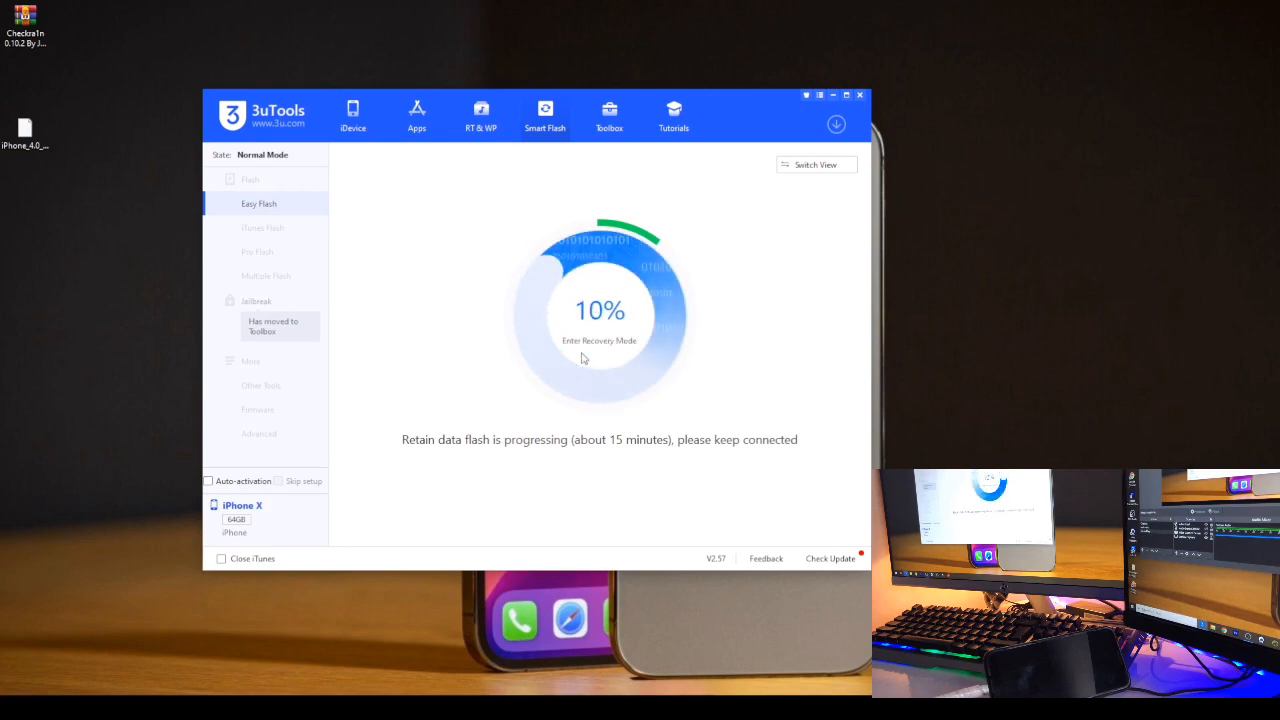
mouse_move(610, 398)
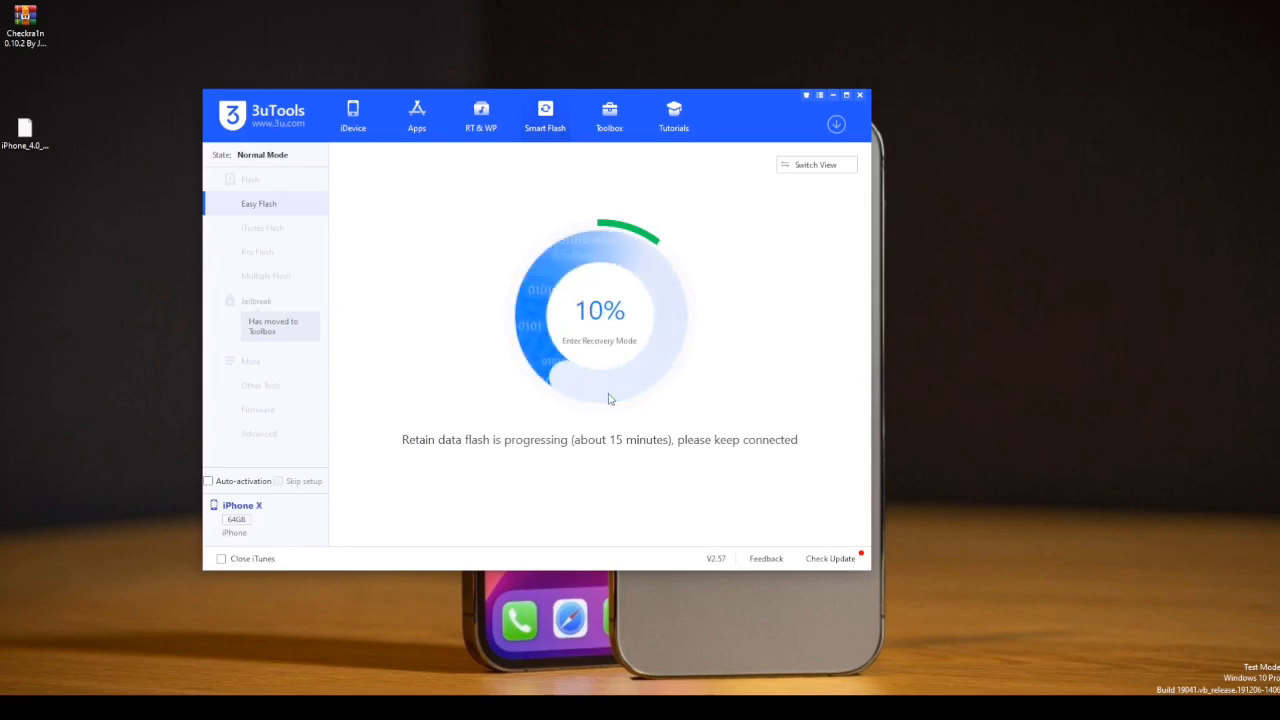
mouse_move(704, 448)
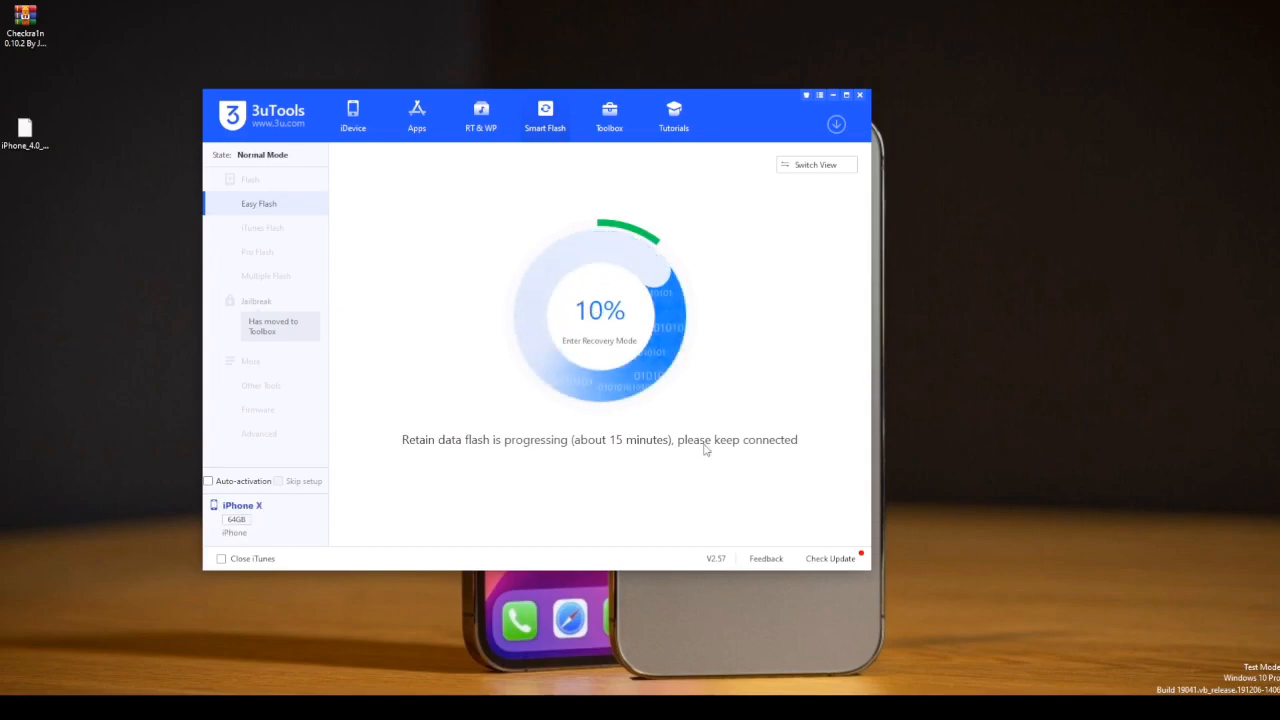
mouse_move(808, 472)
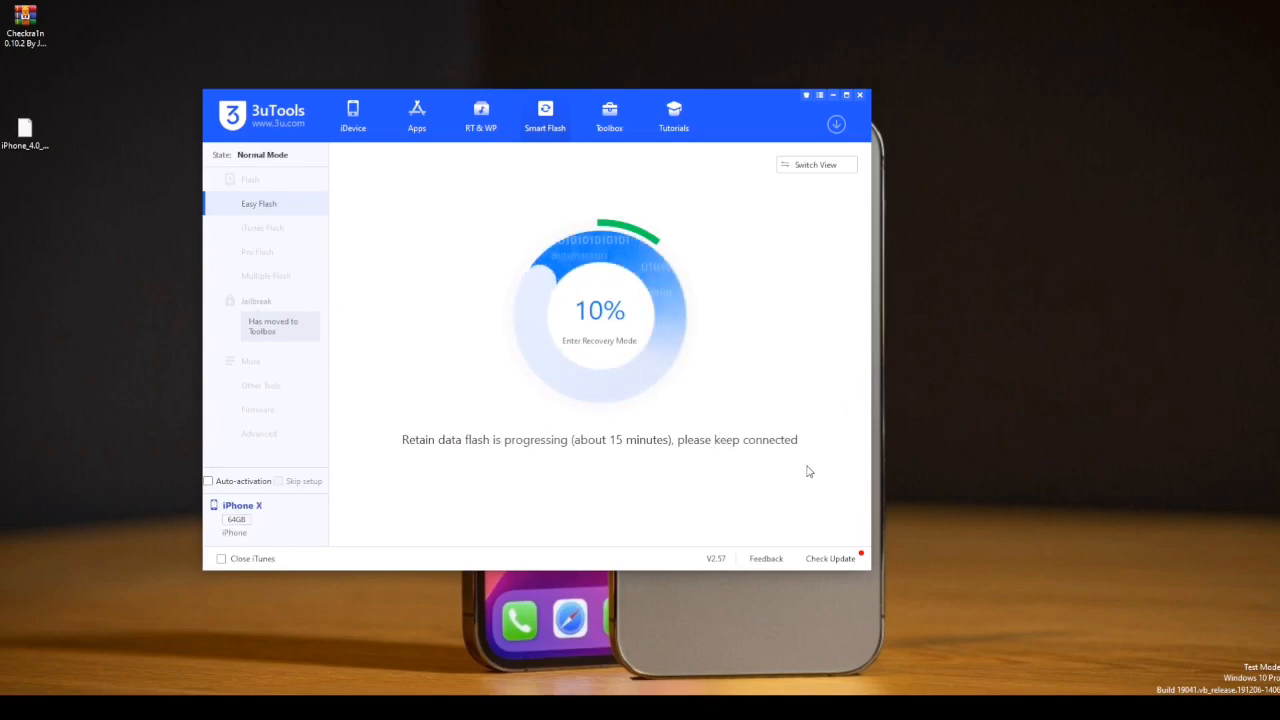